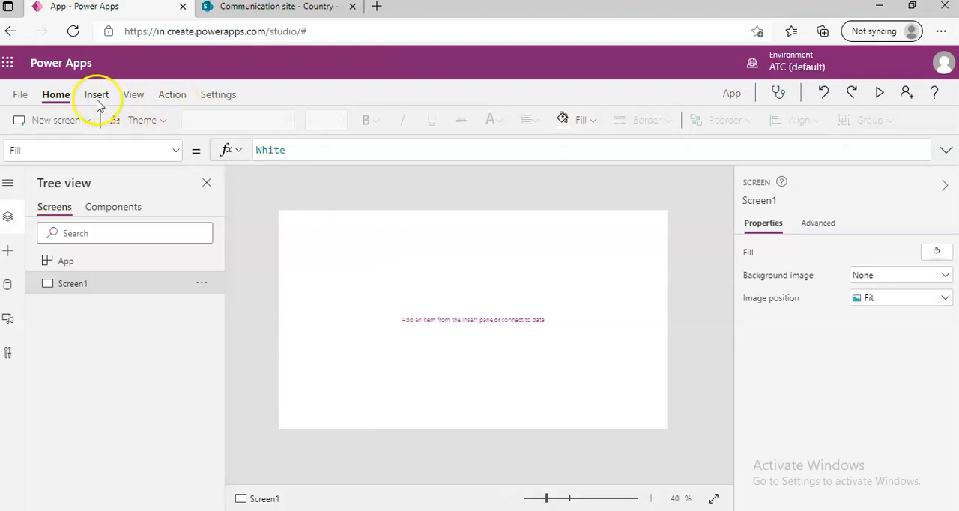
# - Show the Insert ribbon's Input control list for the blank Screen1
pyautogui.click(96, 94)
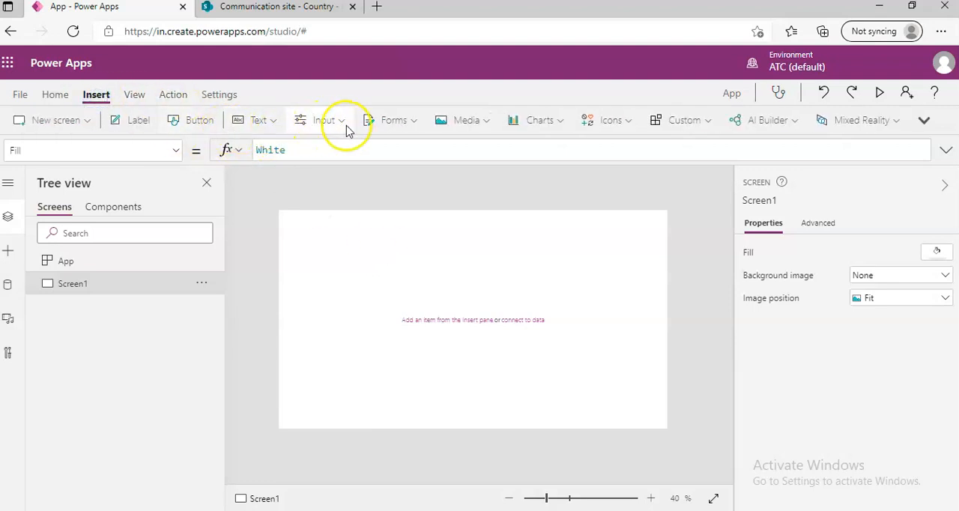
pyautogui.click(323, 120)
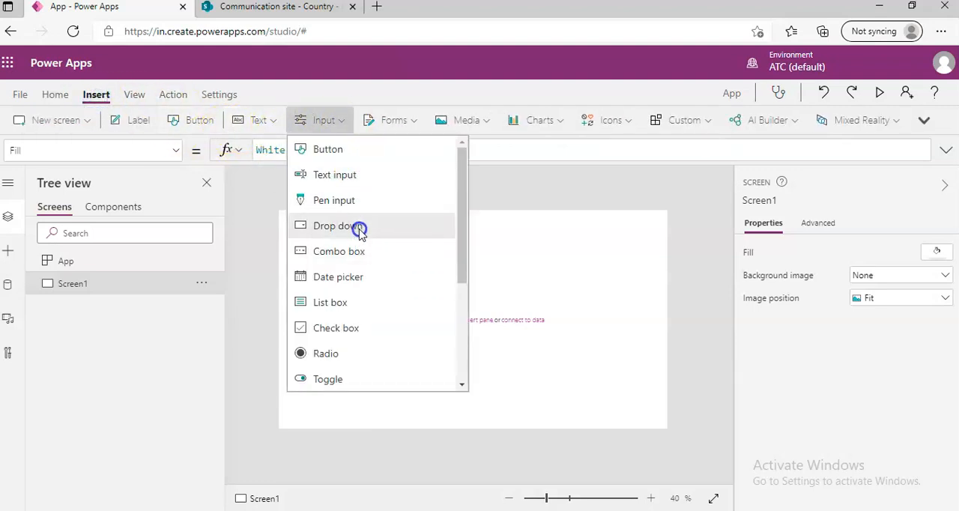
pyautogui.moveTo(359, 227)
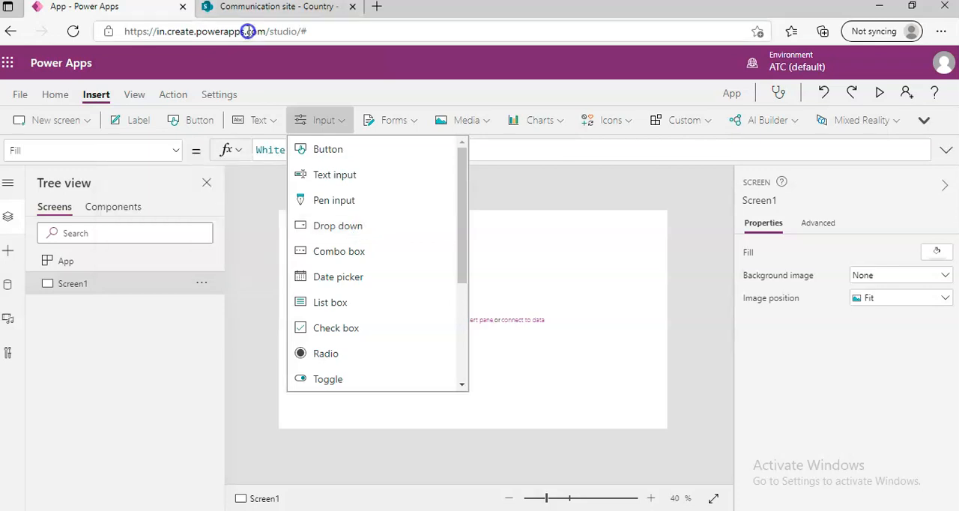
pyautogui.click(277, 6)
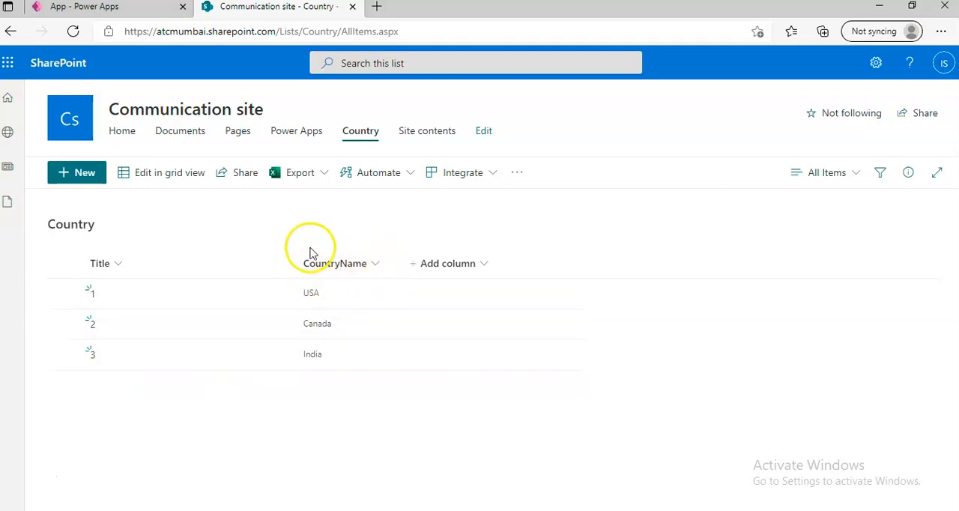
pyautogui.moveTo(153, 78)
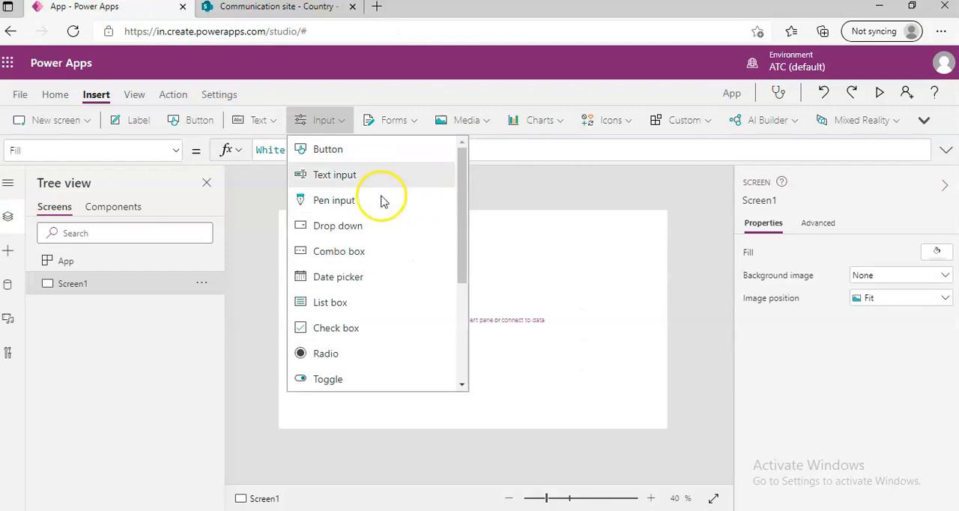
pyautogui.moveTo(367, 225)
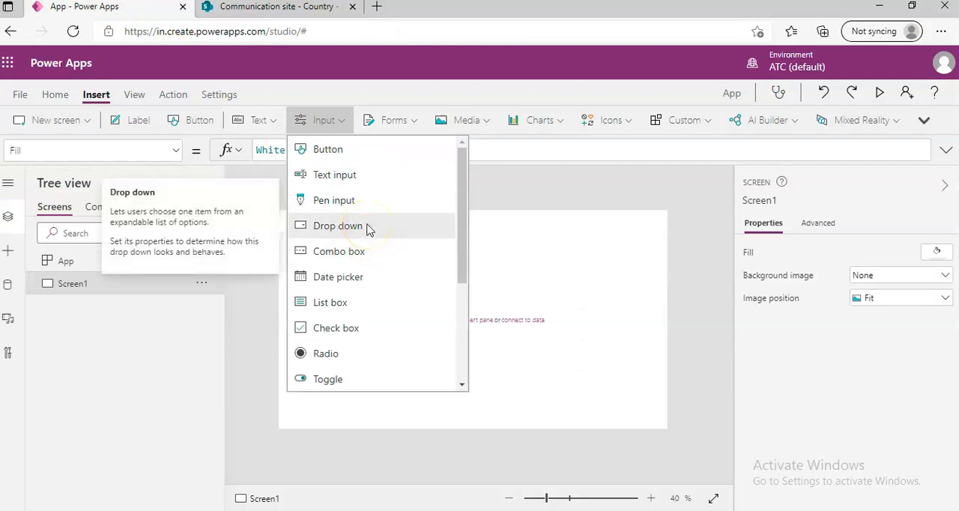
# - Add a Drop down control, Dropdown1, onto Screen1 and select it
pyautogui.click(365, 225)
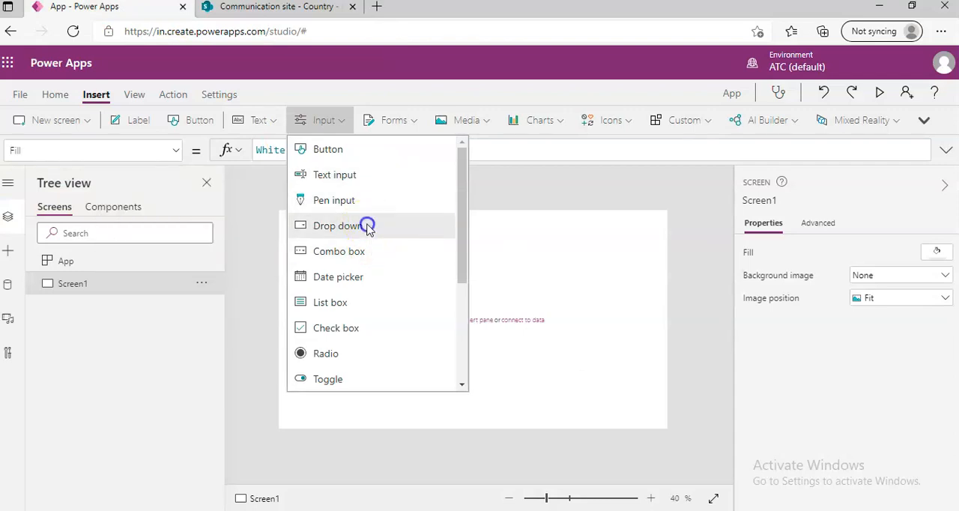
pyautogui.click(334, 225)
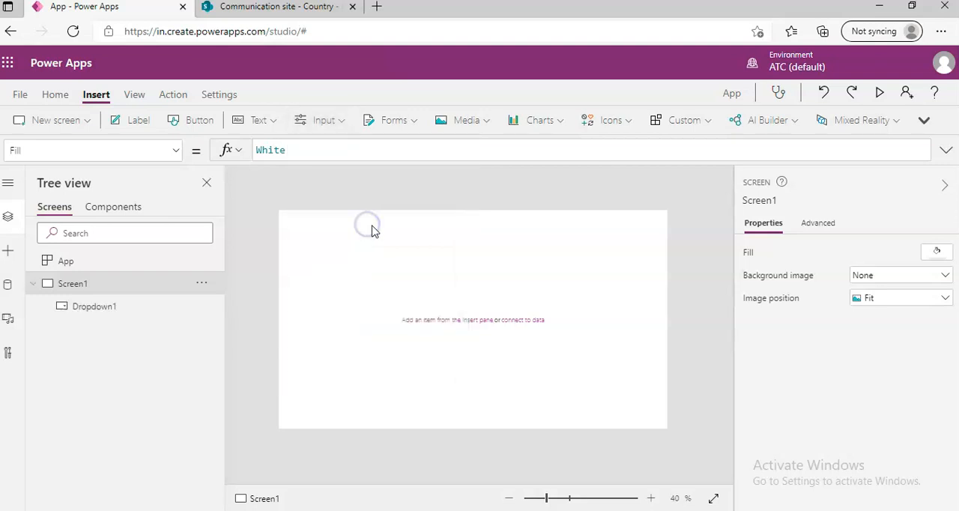
pyautogui.click(93, 306)
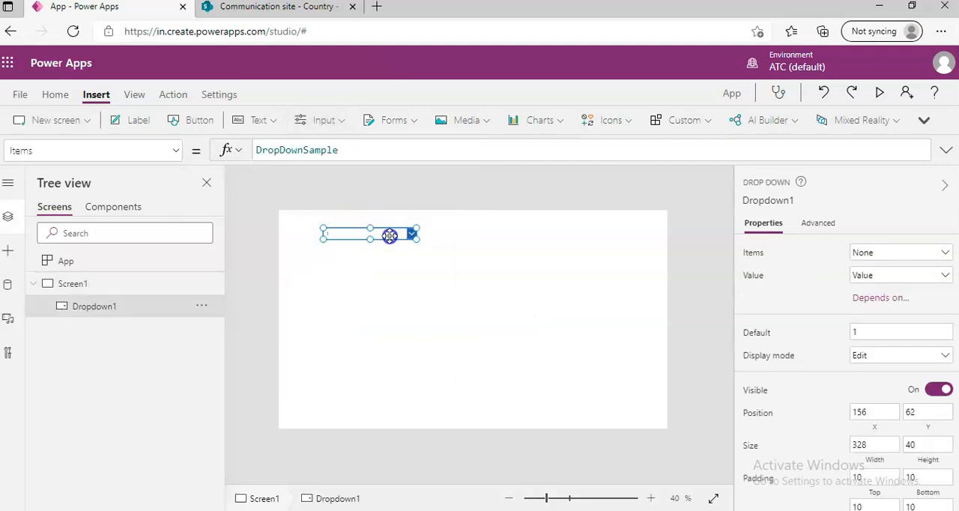
# - Replace Dropdown1's Items formula with the start of Distinct(Cou
pyautogui.doubleClick(297, 150)
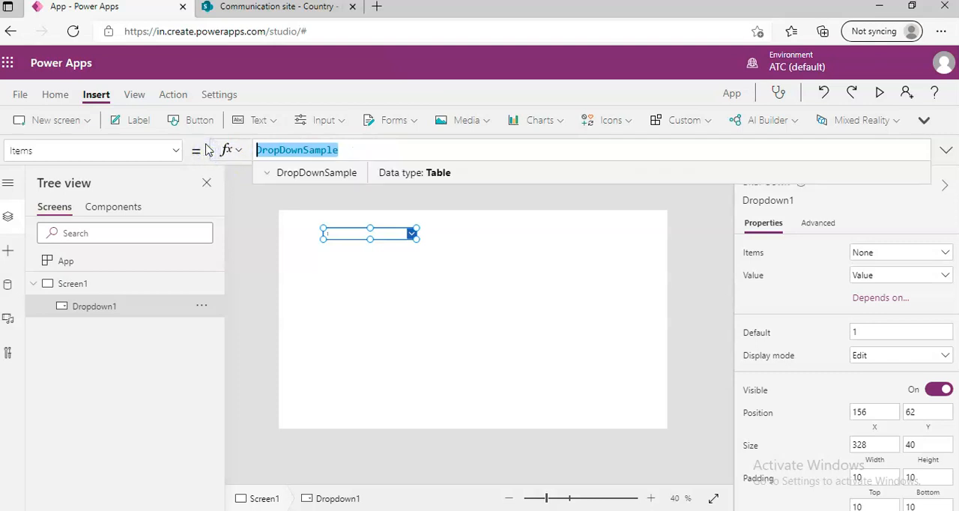
pyautogui.write('Distinct(')
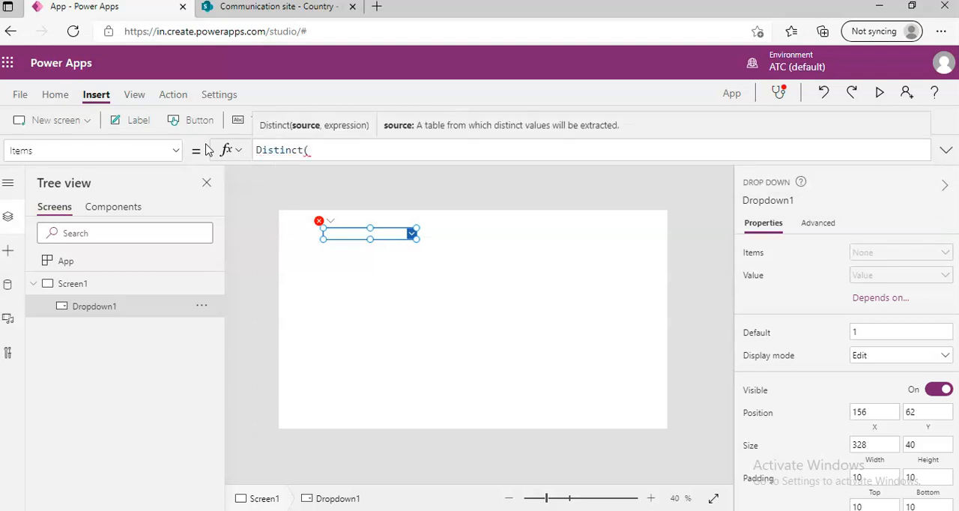
pyautogui.write('Cou')
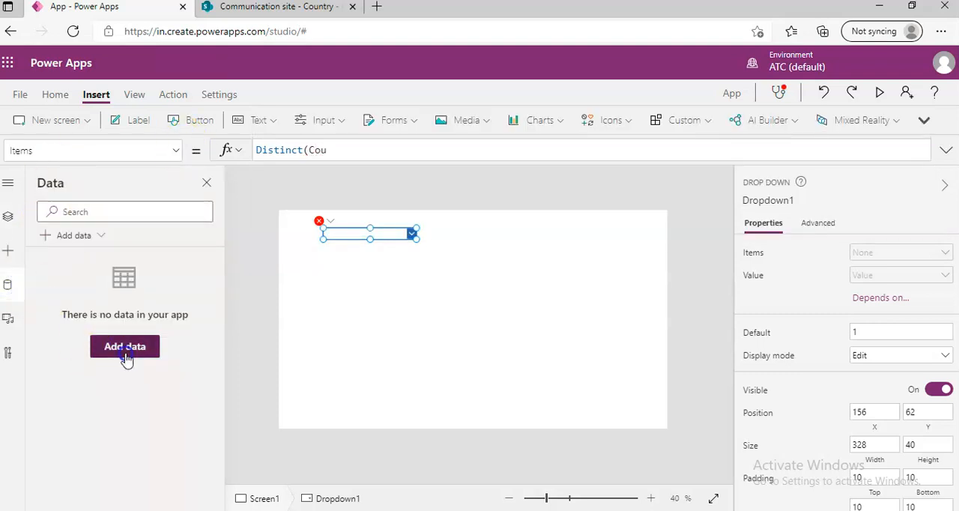
# - Connect the SharePoint Country list to the app as a data source
pyautogui.click(124, 346)
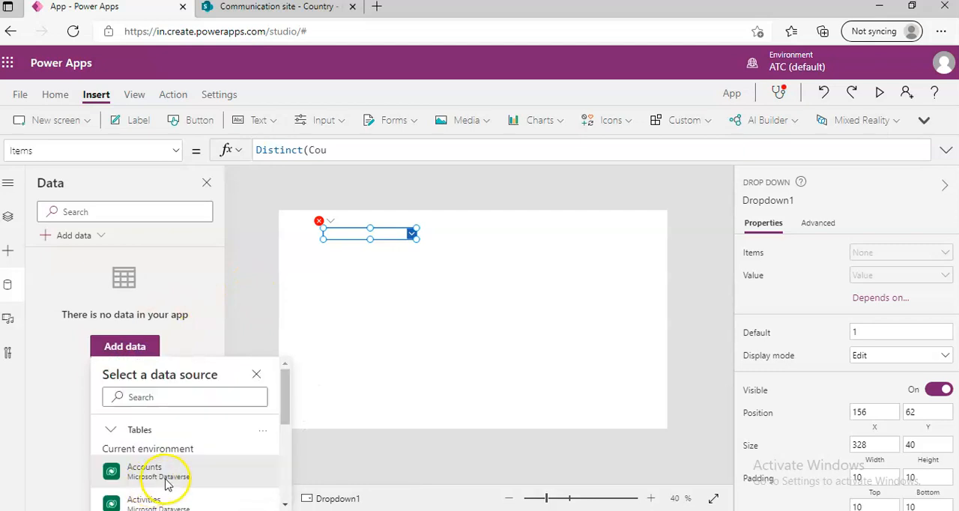
pyautogui.scroll(-3)
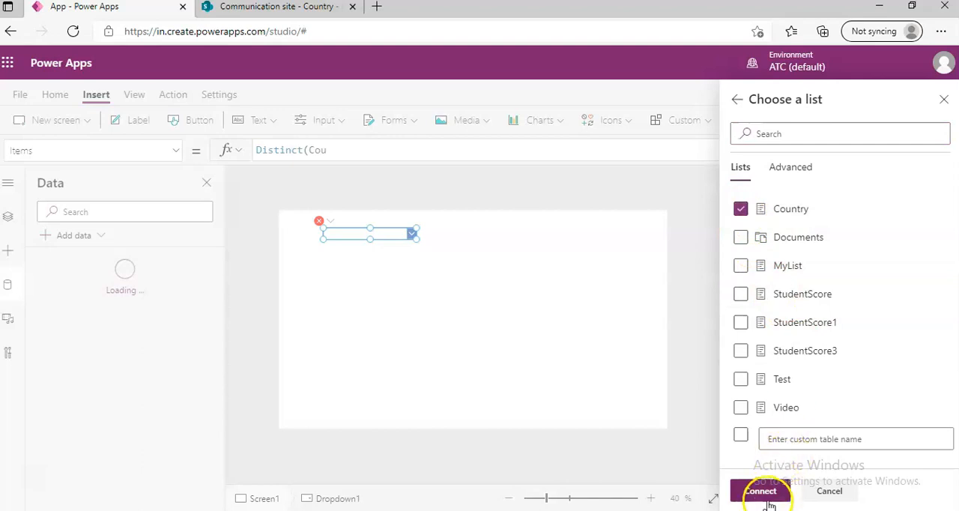
pyautogui.click(767, 491)
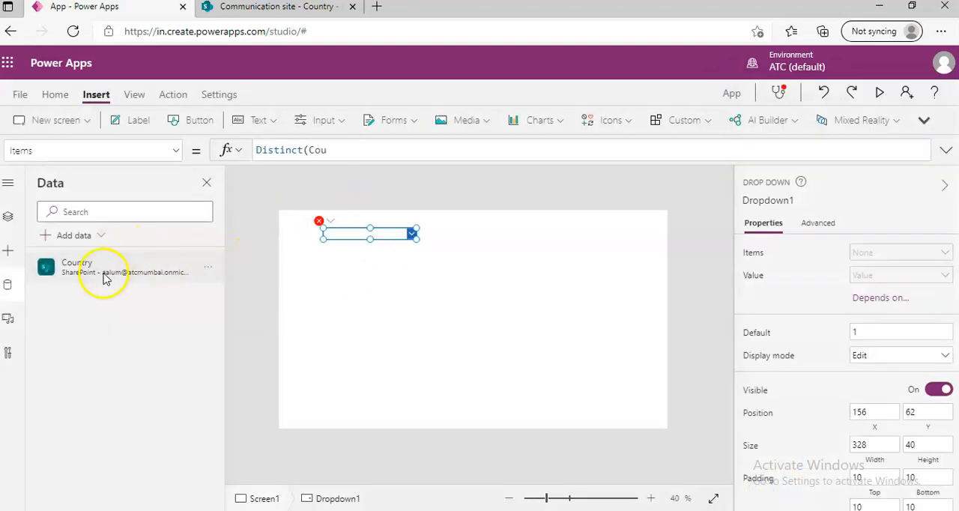
# - Continue the Items formula so Distinct uses the Country data source
pyautogui.click(344, 150)
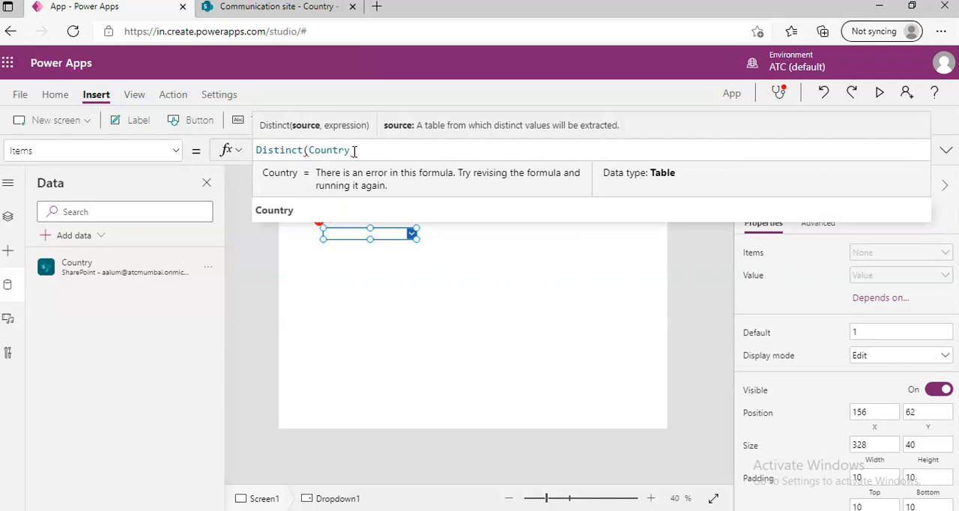
pyautogui.write(', Coun')
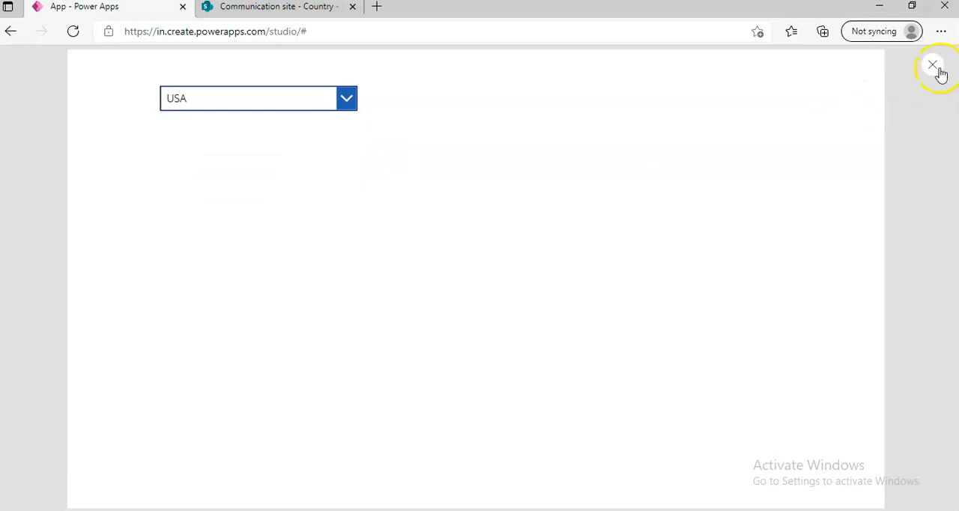
# - Leave the app preview, browse Text and Input control lists, and return to the SharePoint Country list
pyautogui.click(932, 65)
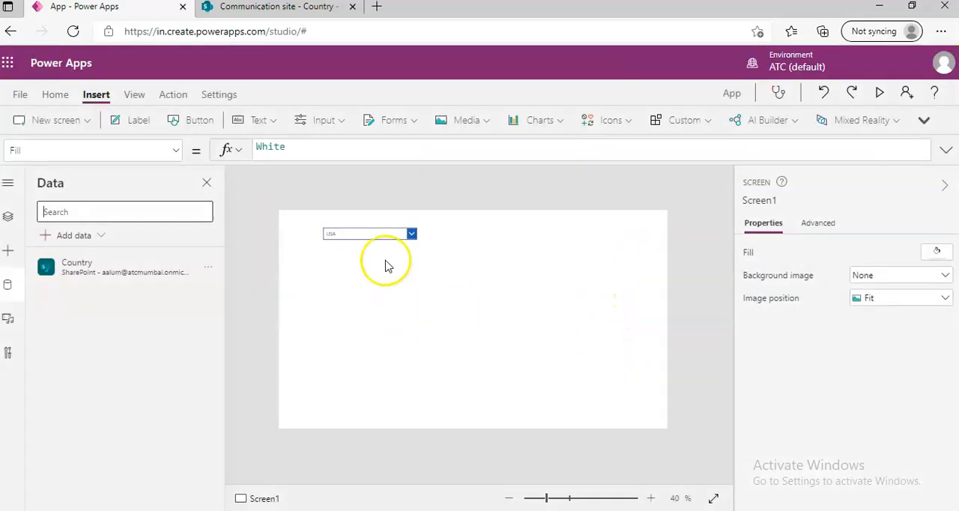
pyautogui.moveTo(407, 279)
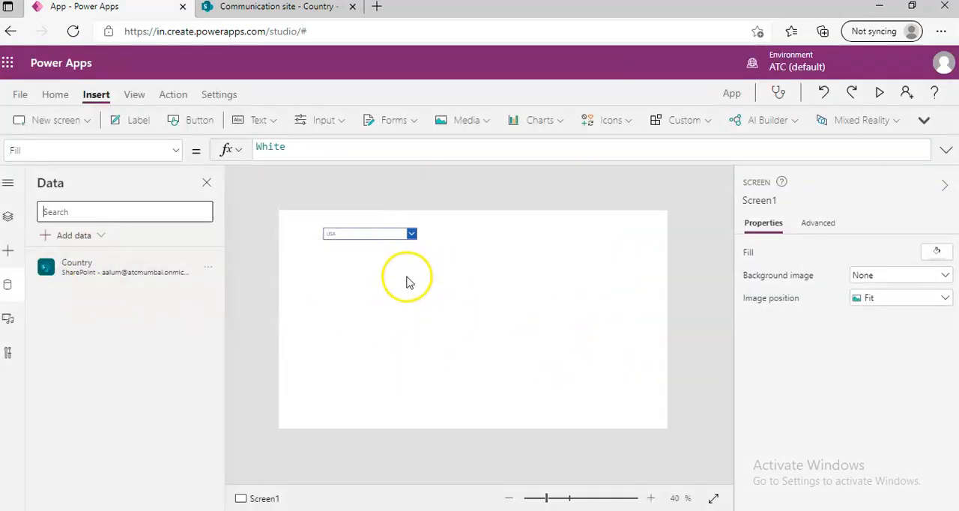
pyautogui.click(257, 120)
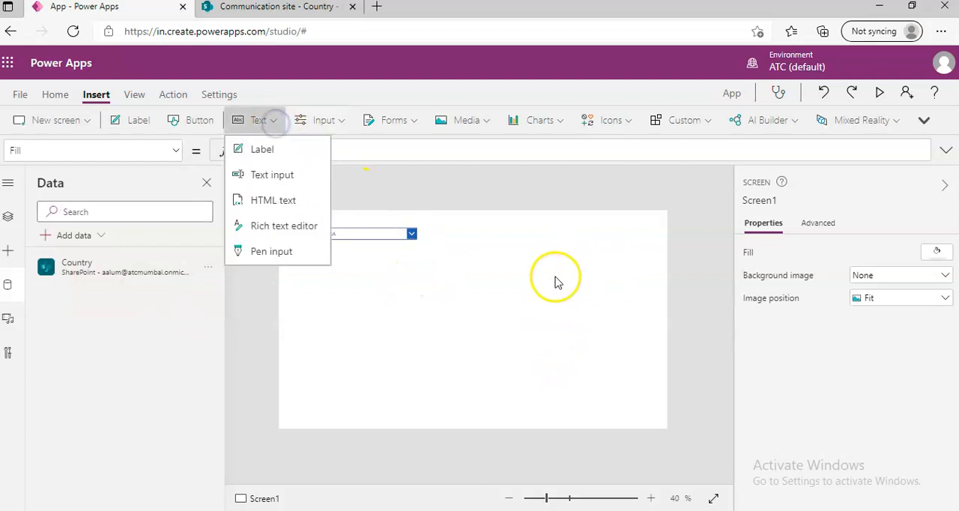
pyautogui.click(319, 120)
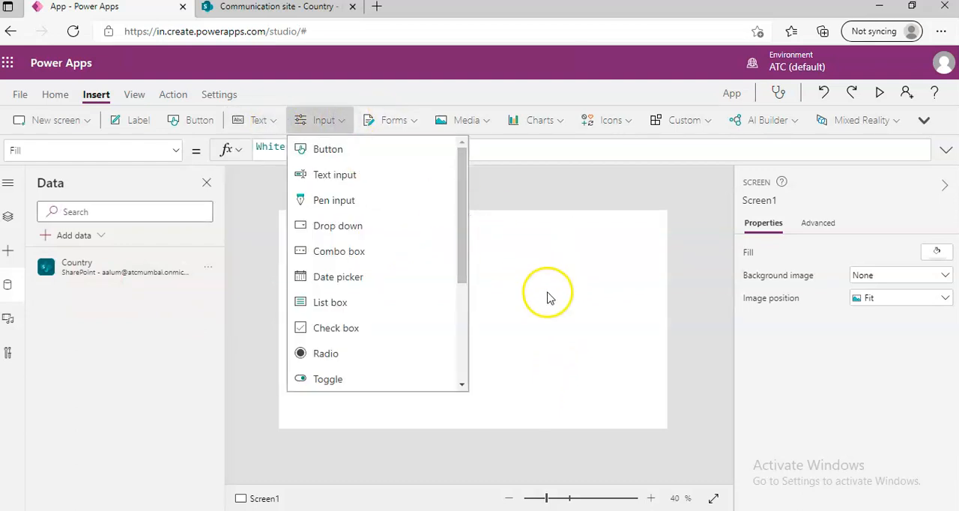
pyautogui.click(335, 225)
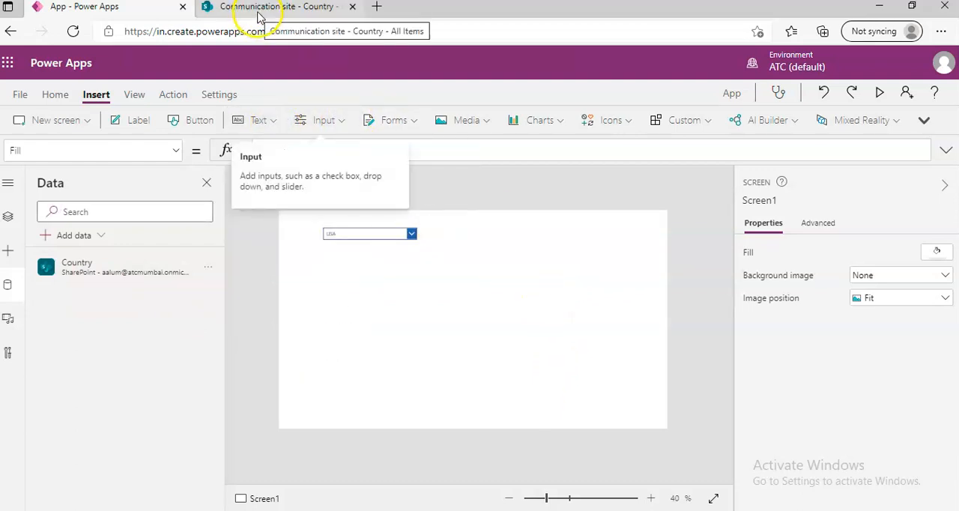
pyautogui.click(277, 6)
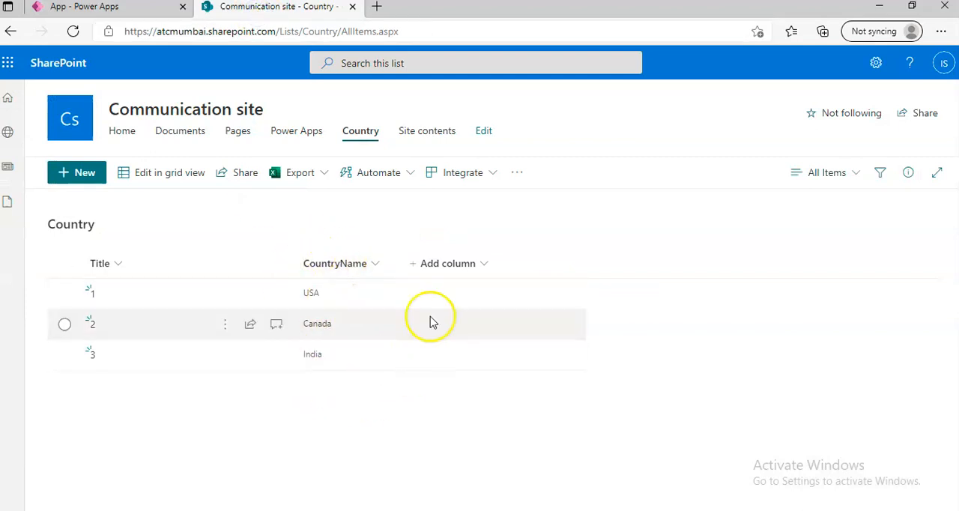